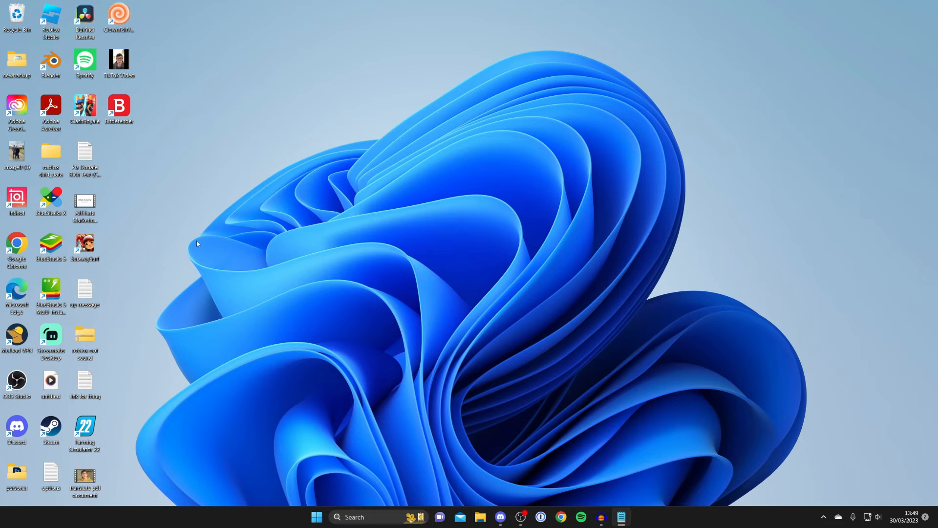
{"action": "mouse_move", "coordinate": [341, 261]}
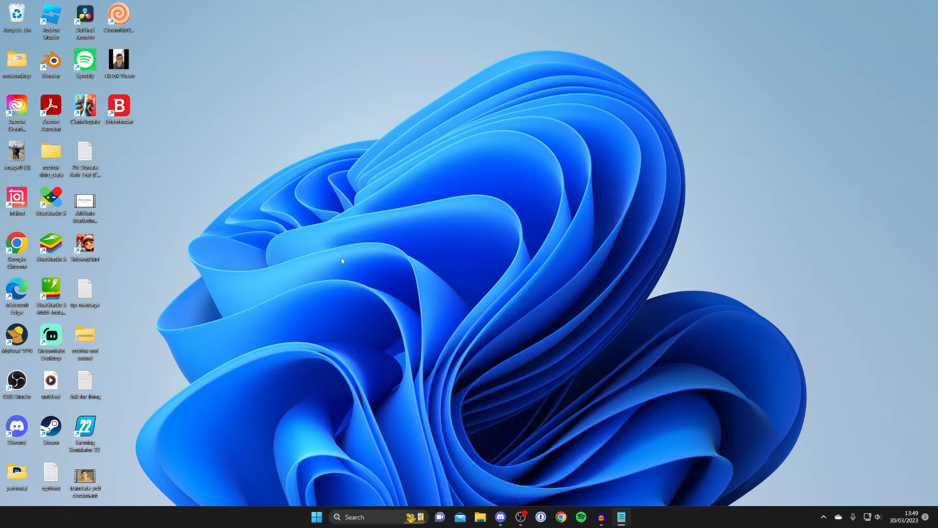
{"action": "mouse_move", "coordinate": [342, 256]}
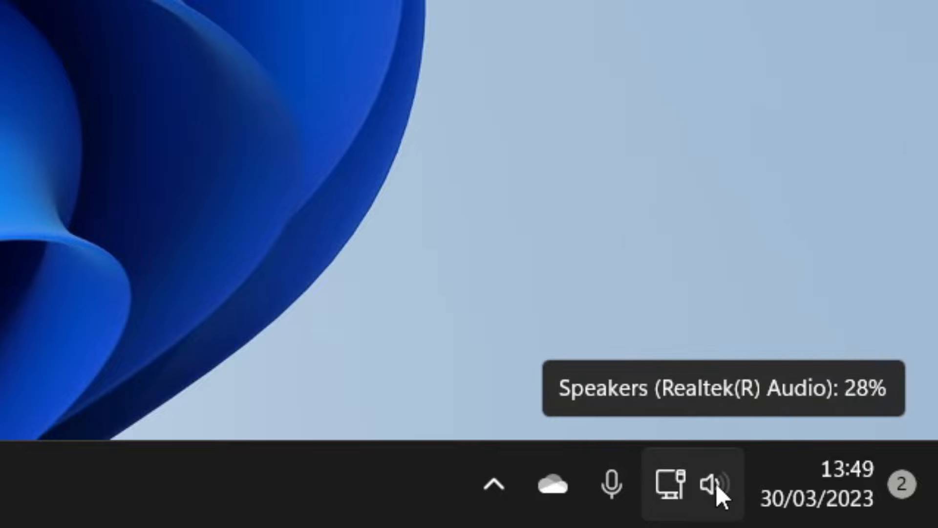
- Open Sound settings from the taskbar speaker icon's context menu
{"action": "right_click", "coordinate": [713, 483]}
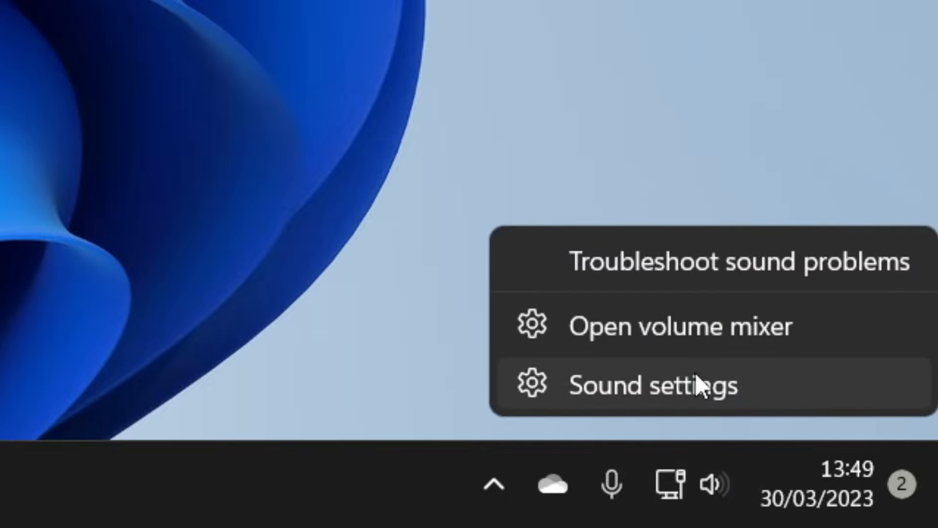
{"action": "left_click", "coordinate": [652, 385]}
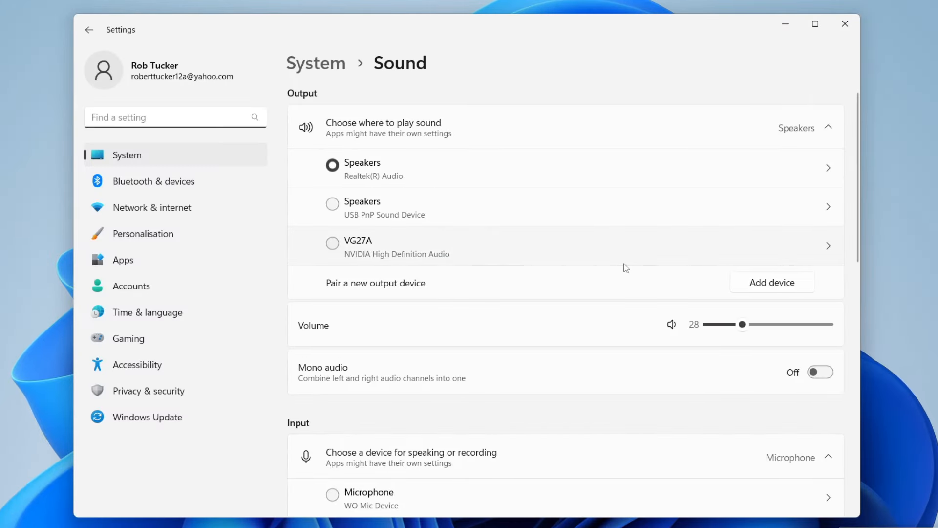
- Make Microphone (USB PnP Sound Device) the input device, with input volume at 69
{"action": "scroll", "scroll_direction": "down", "scroll_amount": 3}
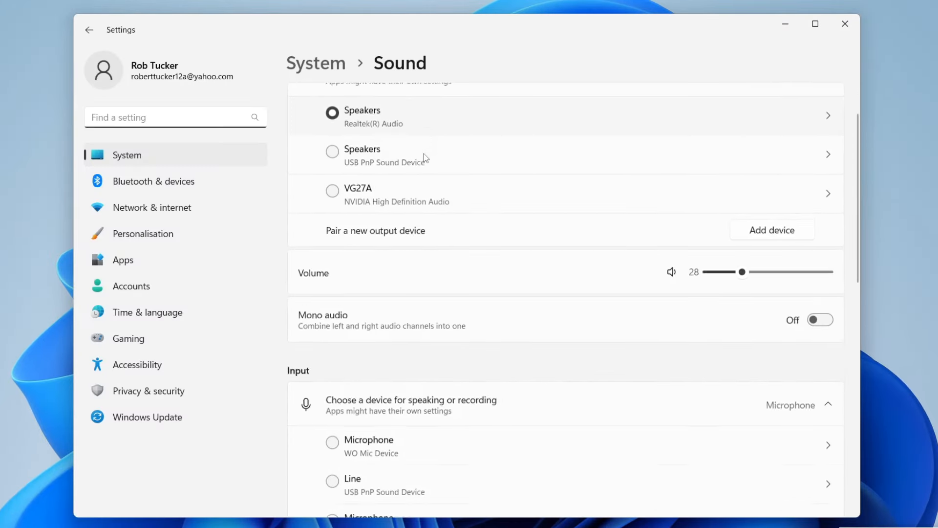
{"action": "scroll", "scroll_direction": "down", "scroll_amount": 3}
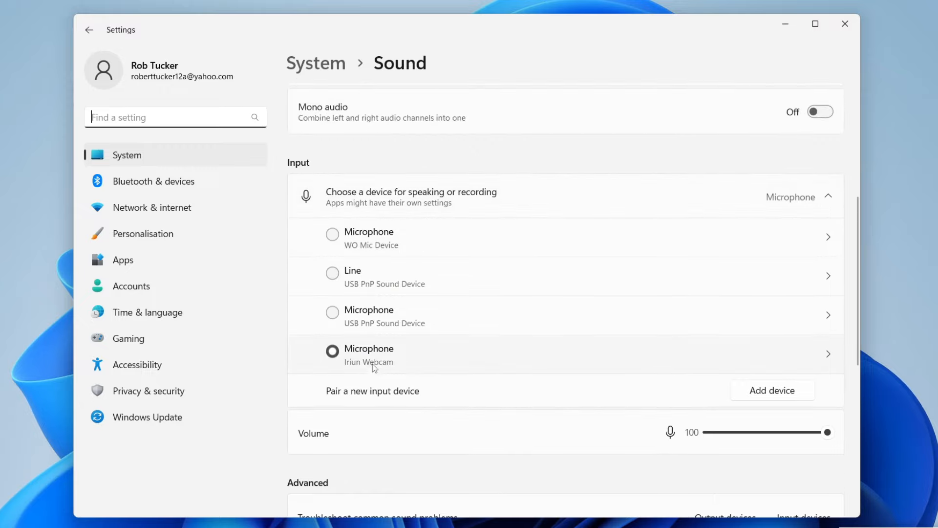
{"action": "left_click", "coordinate": [332, 312]}
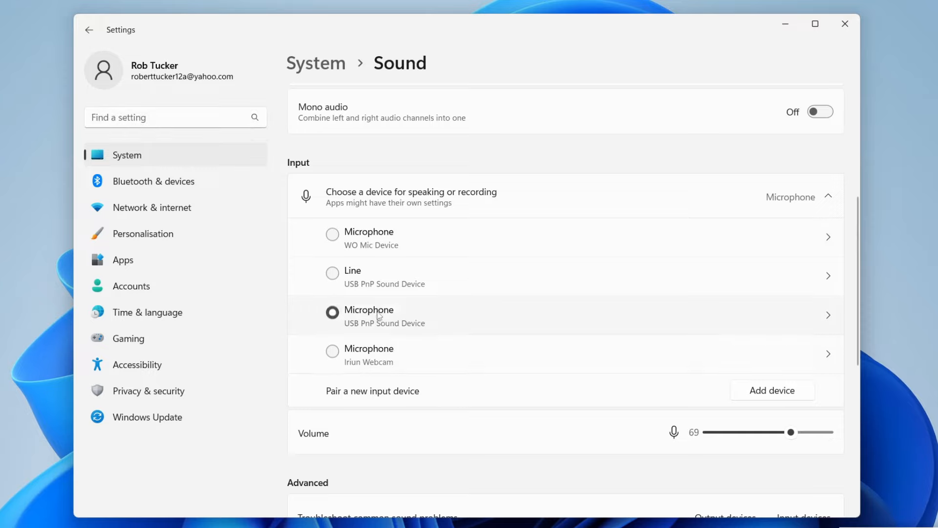
{"action": "mouse_move", "coordinate": [352, 343]}
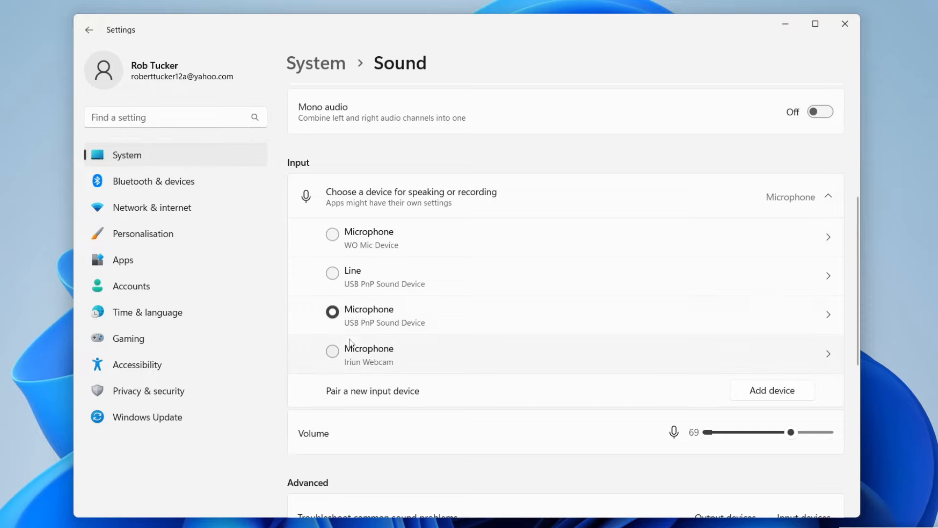
{"action": "left_click", "coordinate": [332, 352]}
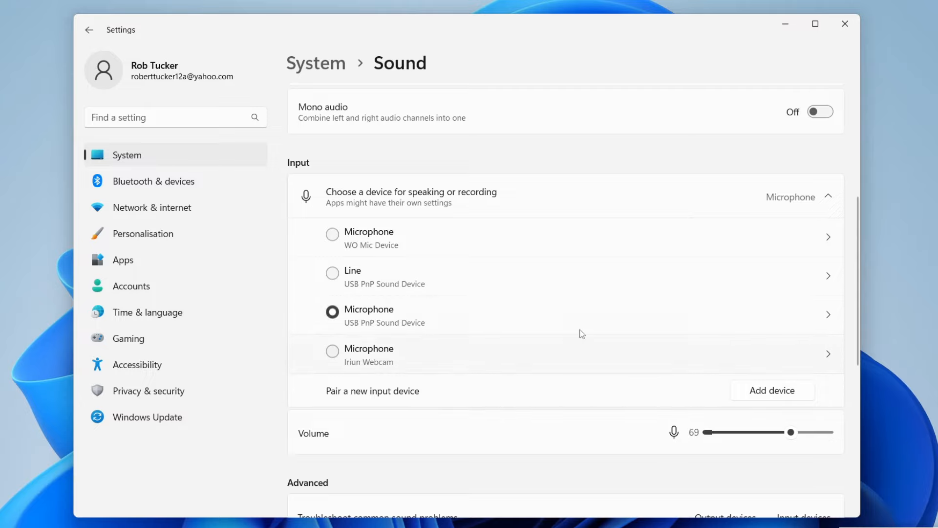
{"action": "mouse_move", "coordinate": [309, 172]}
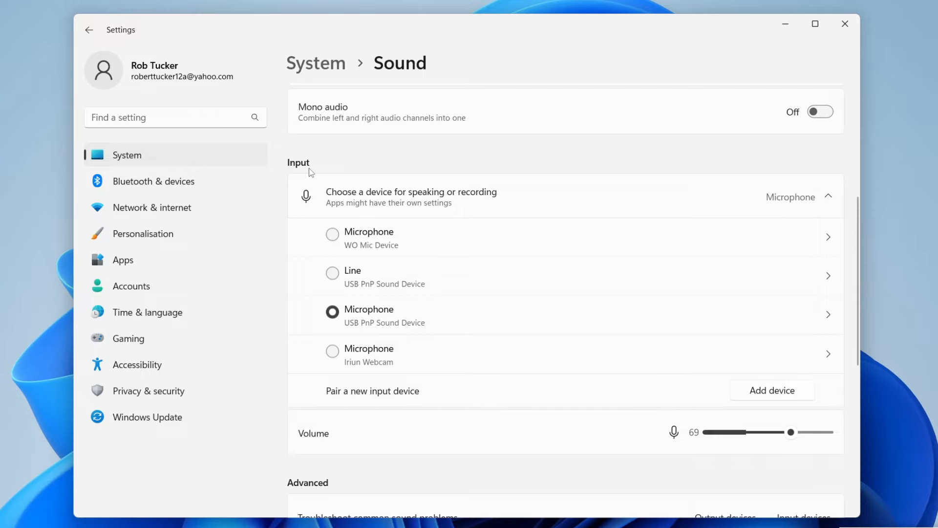
{"action": "mouse_move", "coordinate": [846, 26]}
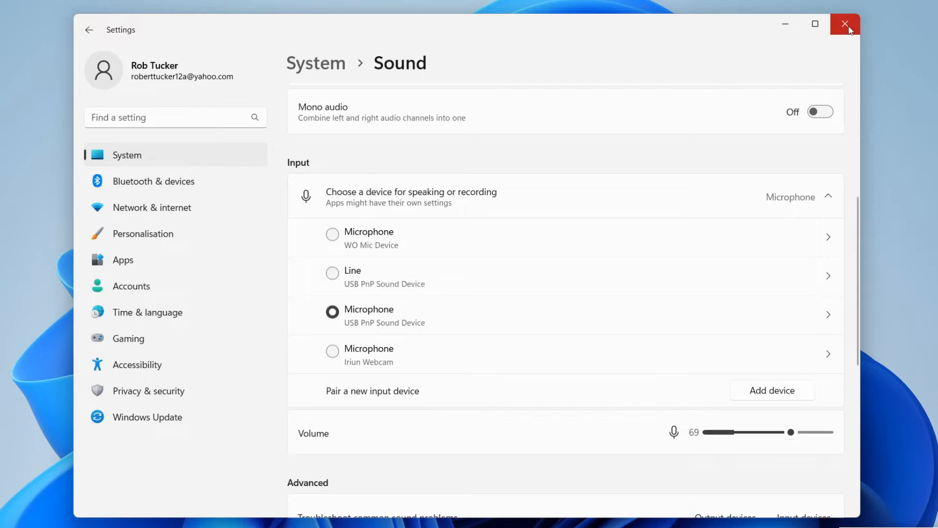
- Close Sound settings and reopen Settings from the Start menu's pinned apps
{"action": "left_click", "coordinate": [844, 24]}
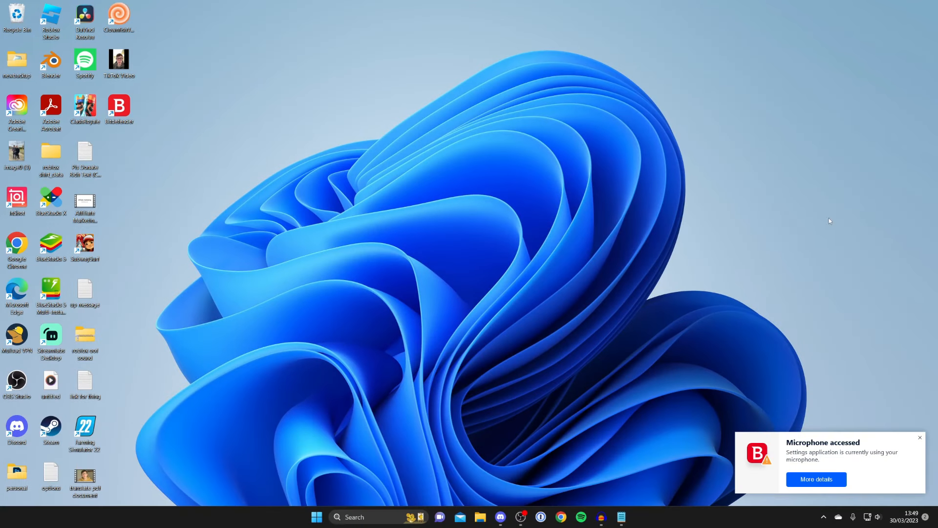
{"action": "left_click", "coordinate": [919, 437]}
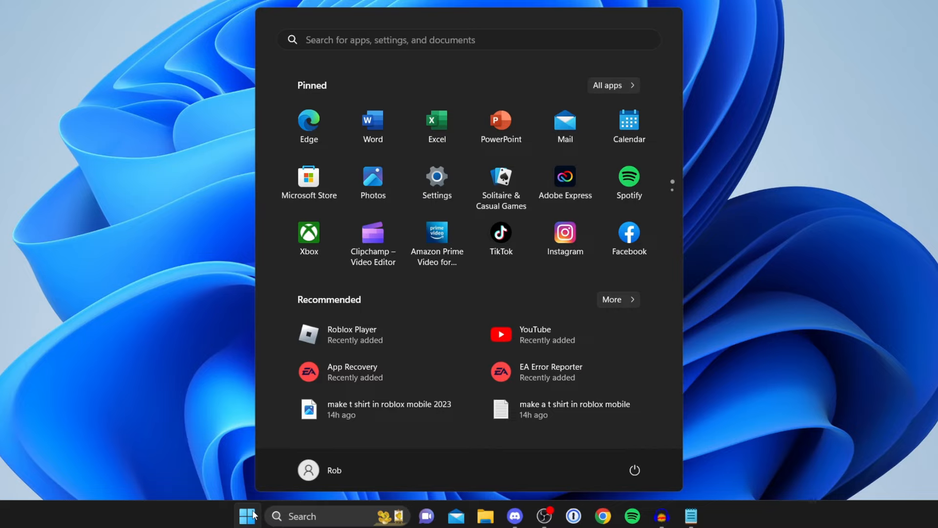
{"action": "mouse_move", "coordinate": [437, 179]}
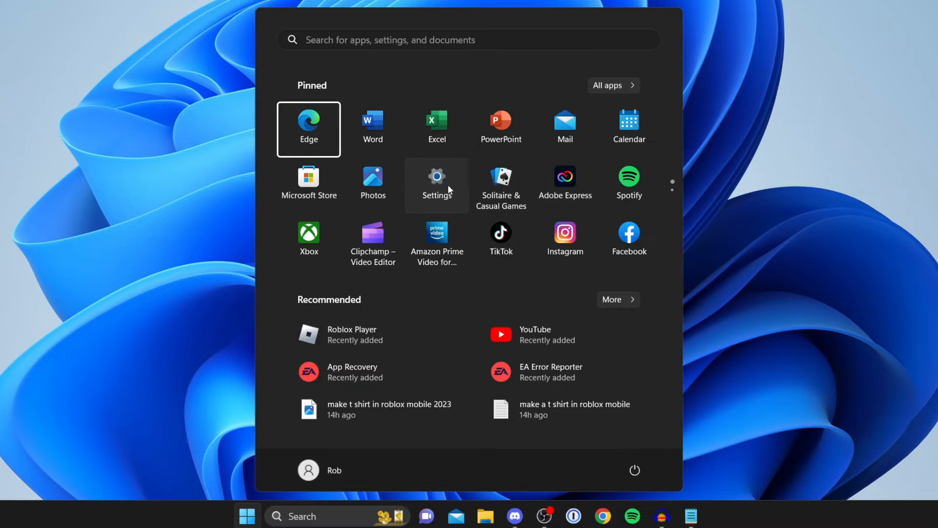
{"action": "left_click", "coordinate": [436, 181]}
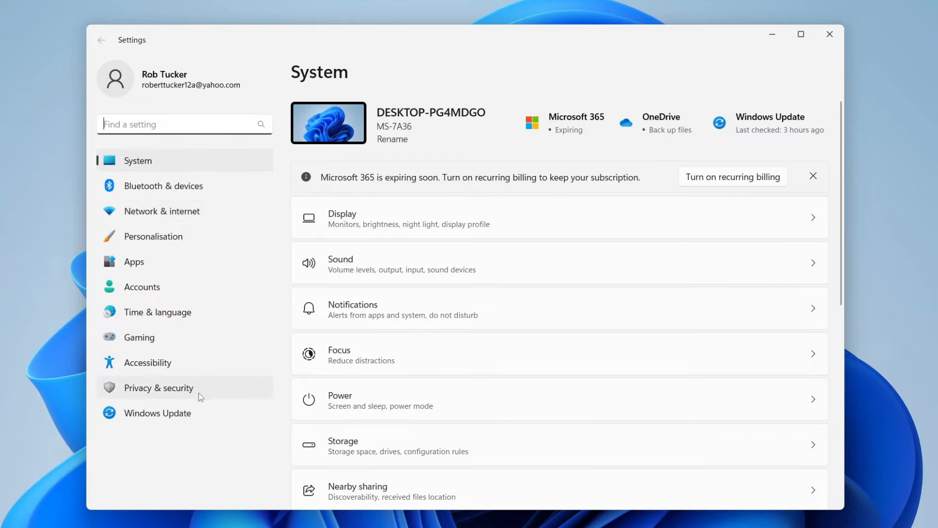
- Go to Privacy & security and scroll down to the app permissions list
{"action": "left_click", "coordinate": [158, 387]}
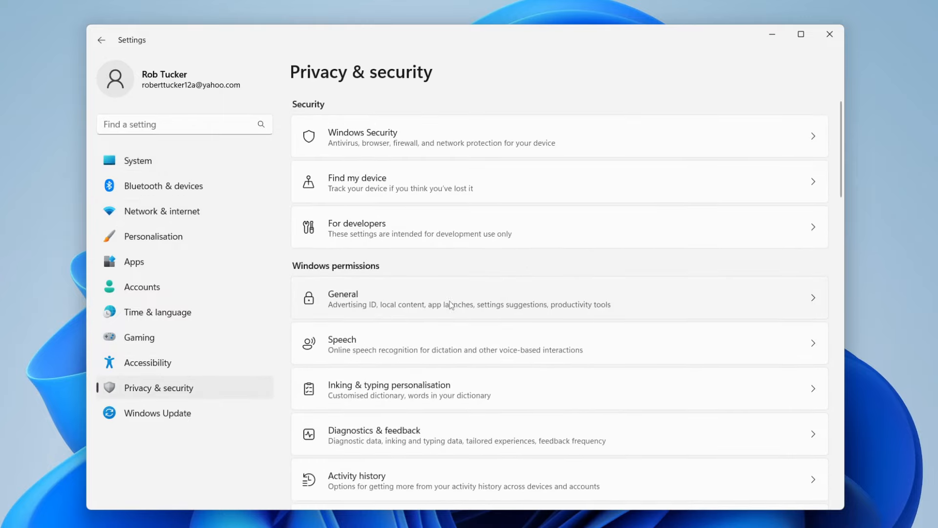
{"action": "scroll", "scroll_direction": "down", "scroll_amount": 3}
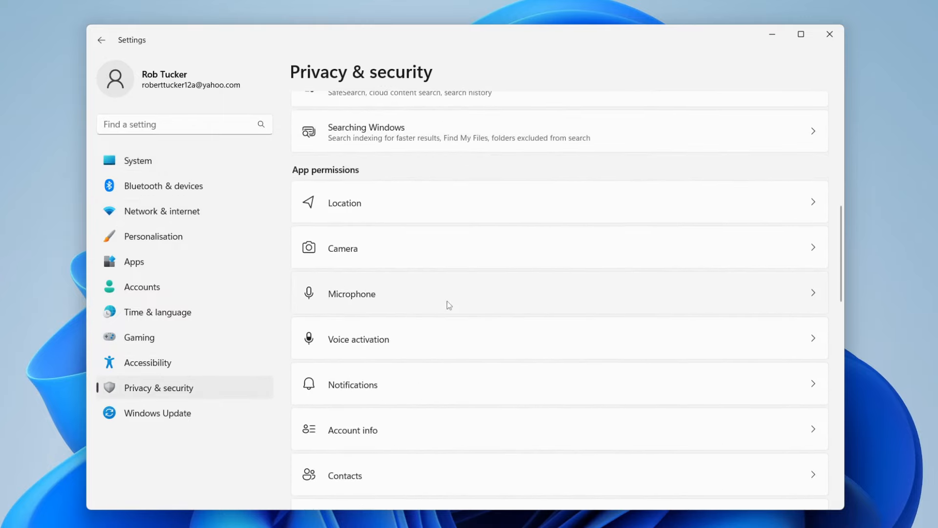
{"action": "mouse_move", "coordinate": [512, 294]}
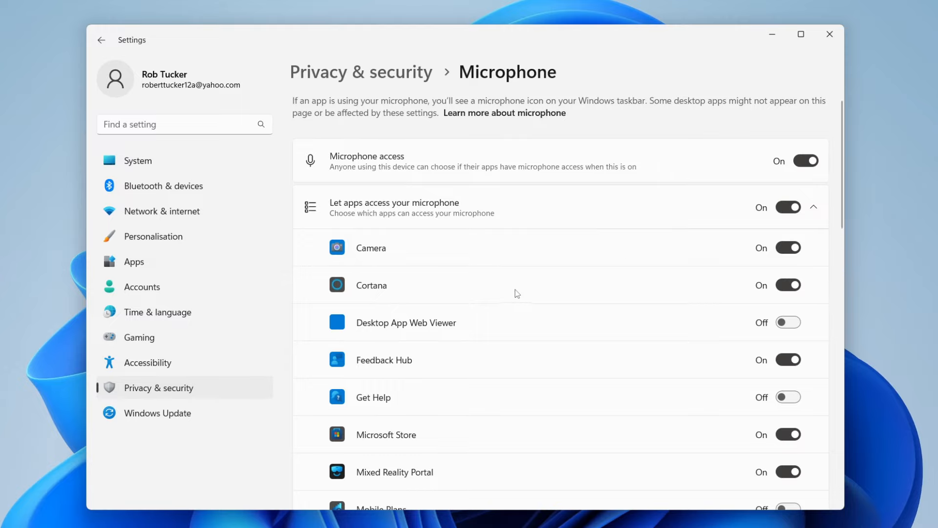
- Switch Camera's microphone access off and back on, then scroll the app list
{"action": "left_click", "coordinate": [789, 247]}
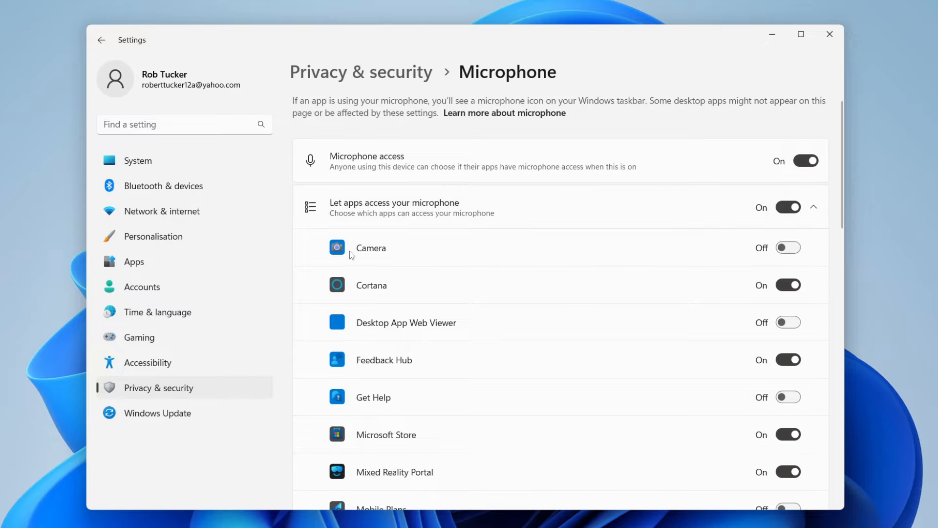
{"action": "left_click", "coordinate": [787, 247]}
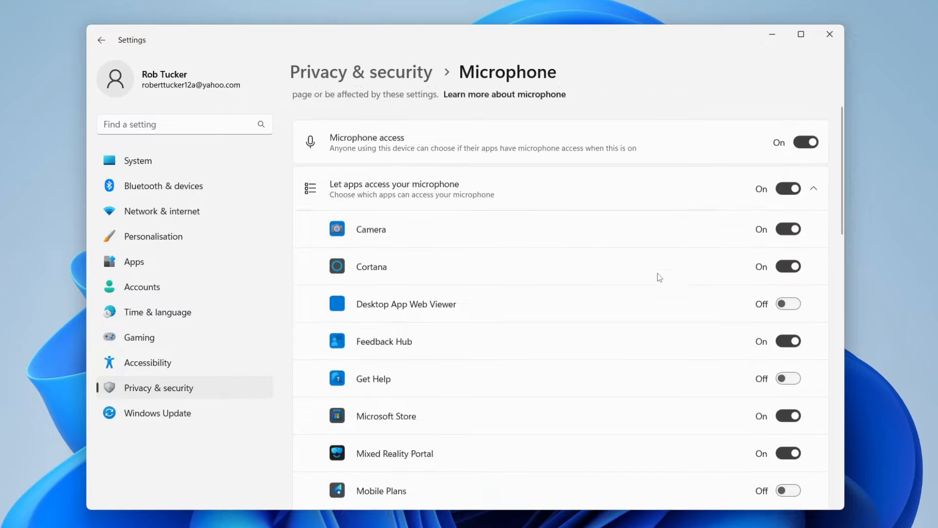
{"action": "scroll", "scroll_direction": "down", "scroll_amount": 3}
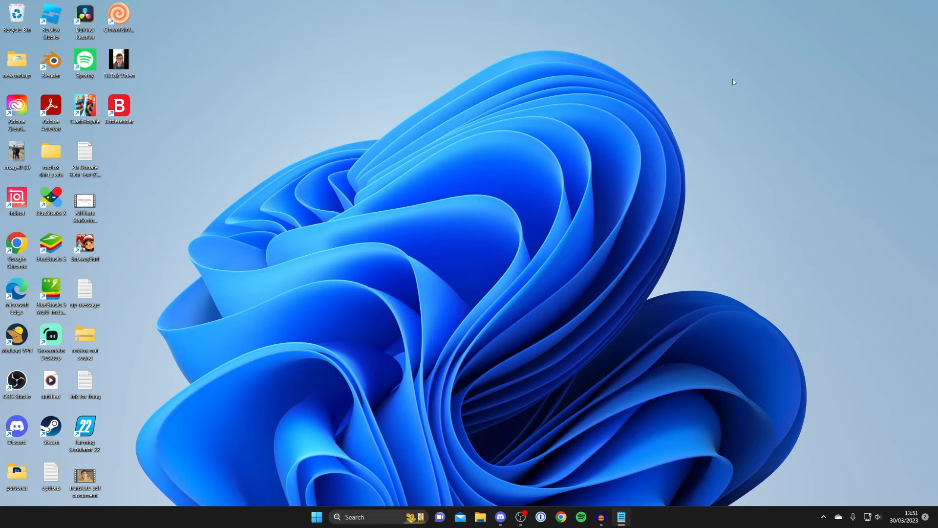
{"action": "mouse_move", "coordinate": [525, 510]}
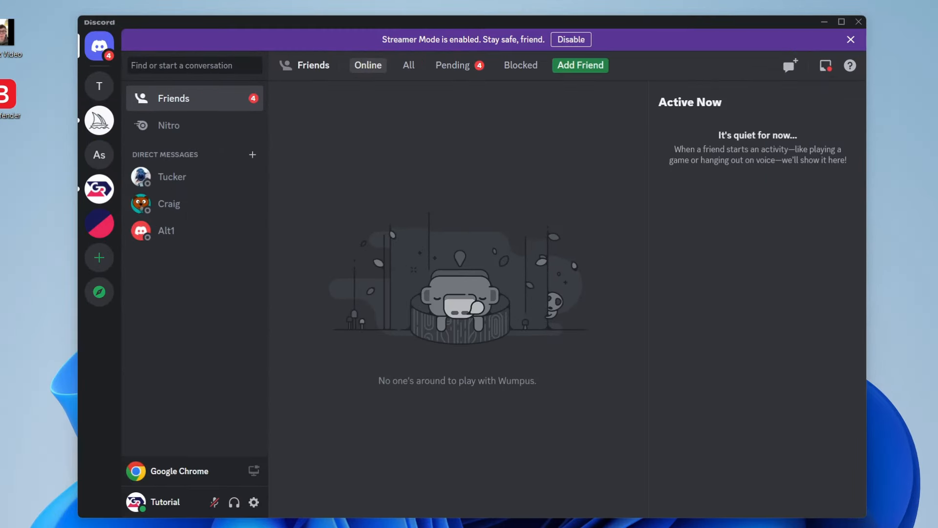
- Keep Microphone (USB PnP Sound Device) as Discord's Voice & Video input, then close Discord
{"action": "left_click", "coordinate": [253, 502]}
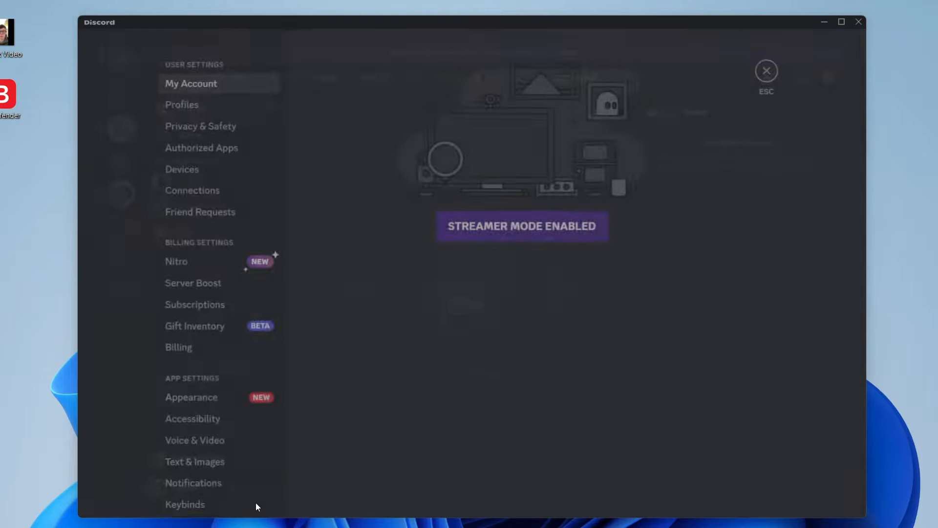
{"action": "scroll", "scroll_direction": "down", "scroll_amount": 3}
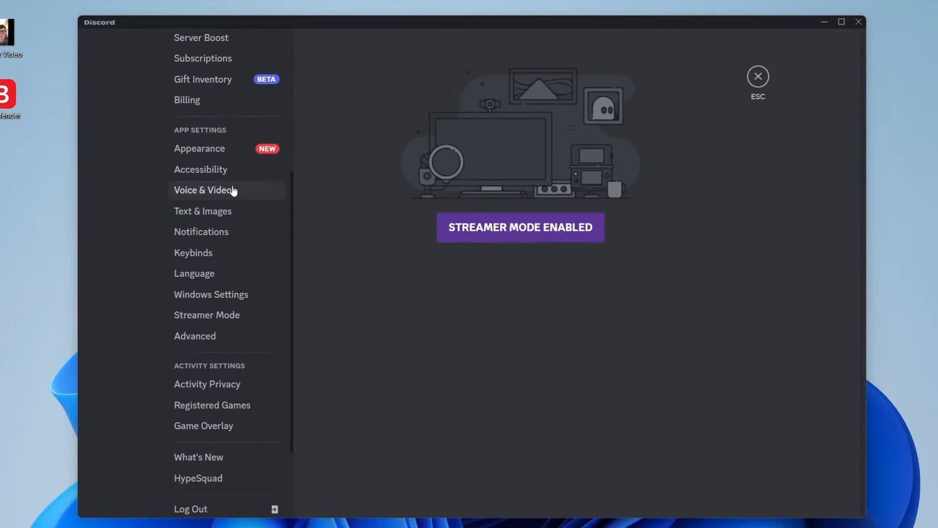
{"action": "left_click", "coordinate": [203, 190]}
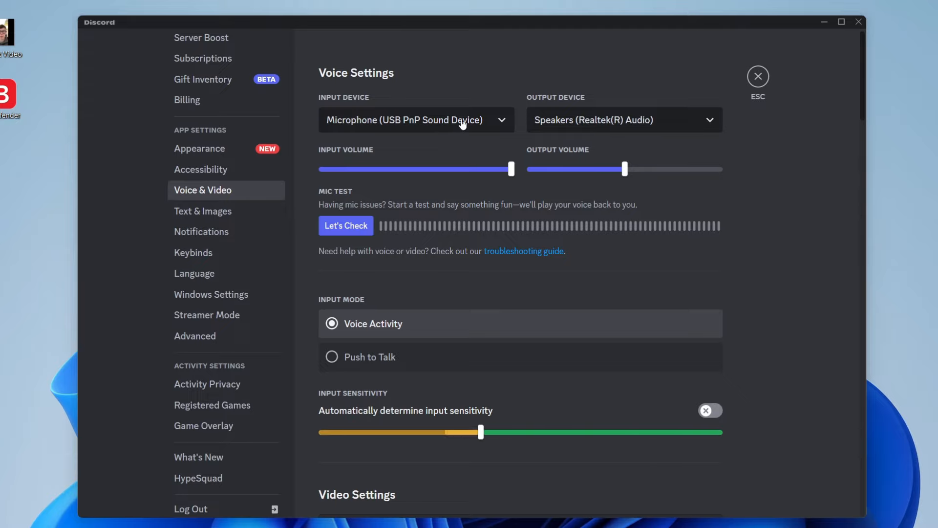
{"action": "left_click", "coordinate": [416, 120]}
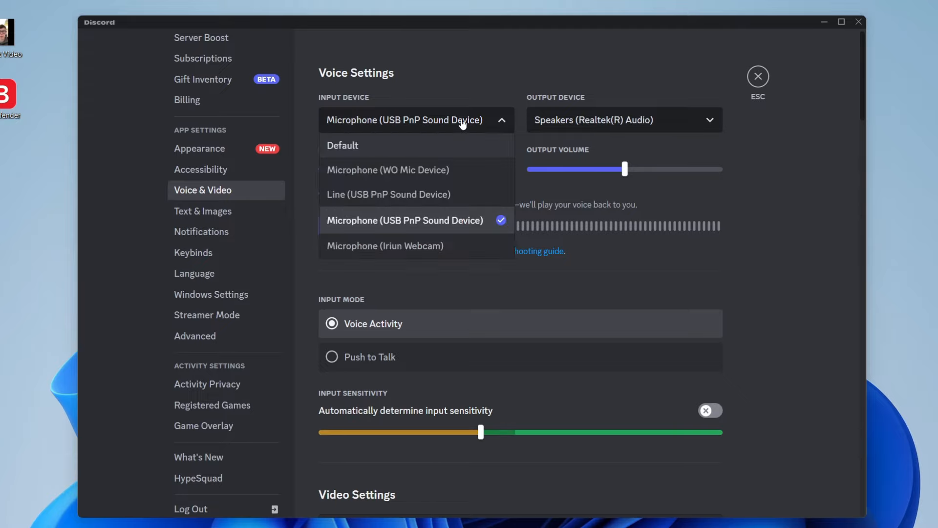
{"action": "left_click", "coordinate": [405, 220]}
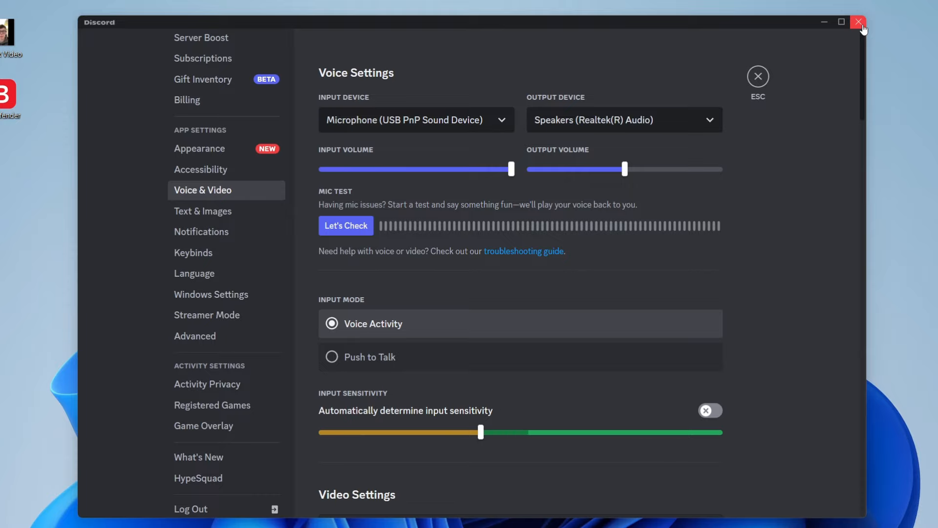
{"action": "left_click", "coordinate": [858, 22]}
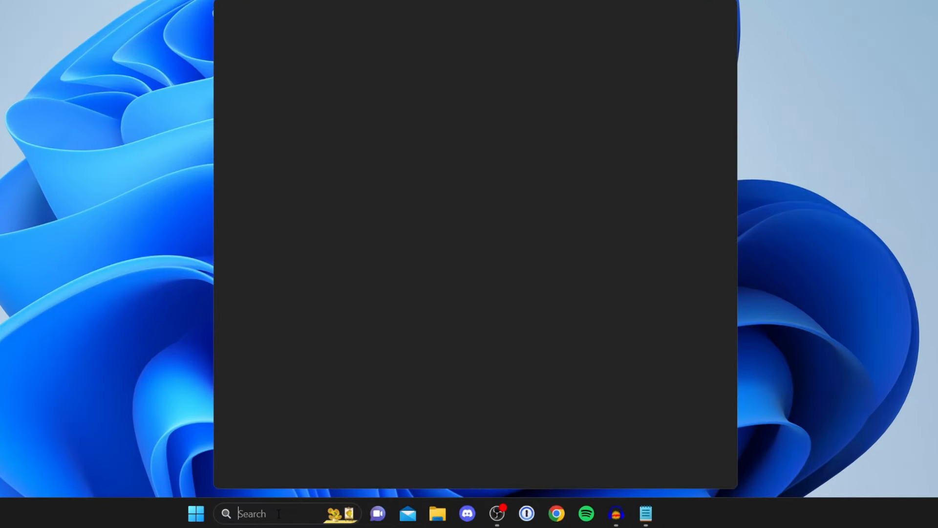
- Search for 'device manager' and open Device Manager from the results
{"action": "type", "text": "device"}
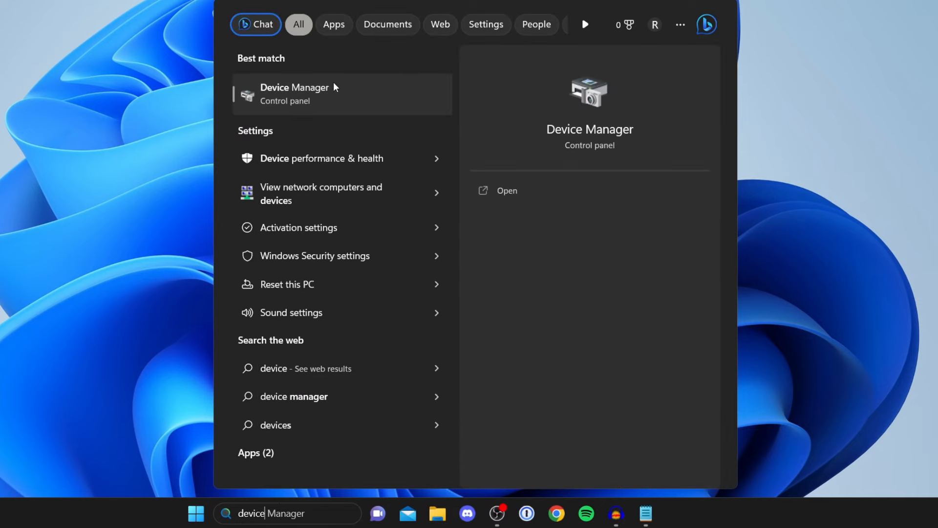
{"action": "left_click", "coordinate": [294, 94]}
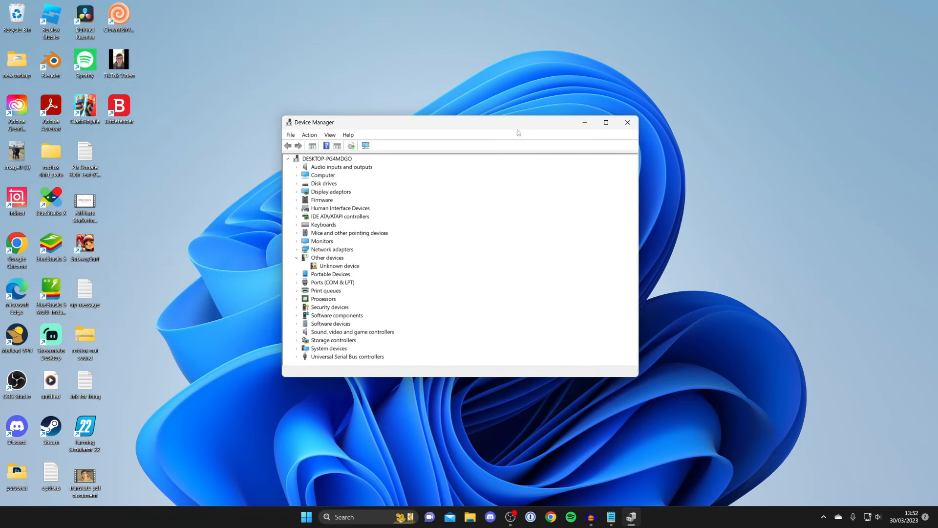
- Expand Sound, video and game controllers and start Update driver for USB PnP Sound Device
{"action": "left_click", "coordinate": [606, 122]}
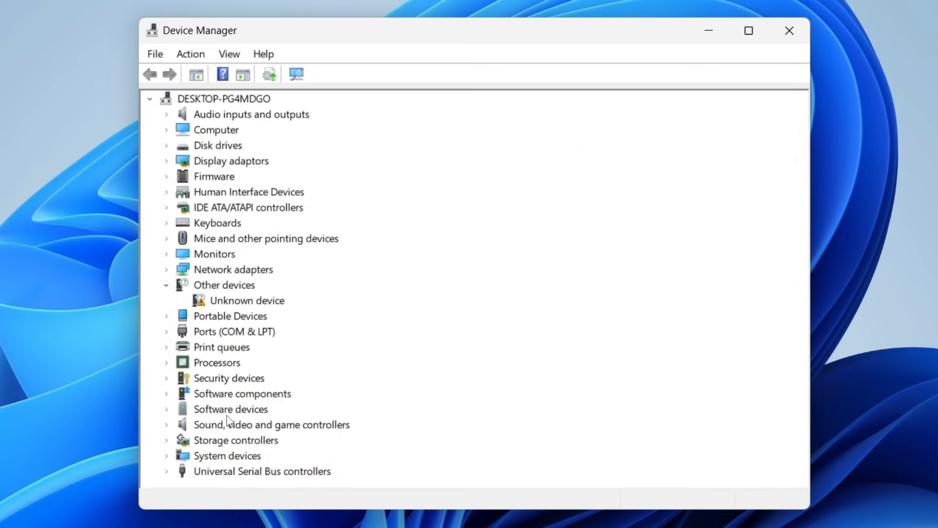
{"action": "mouse_move", "coordinate": [193, 439]}
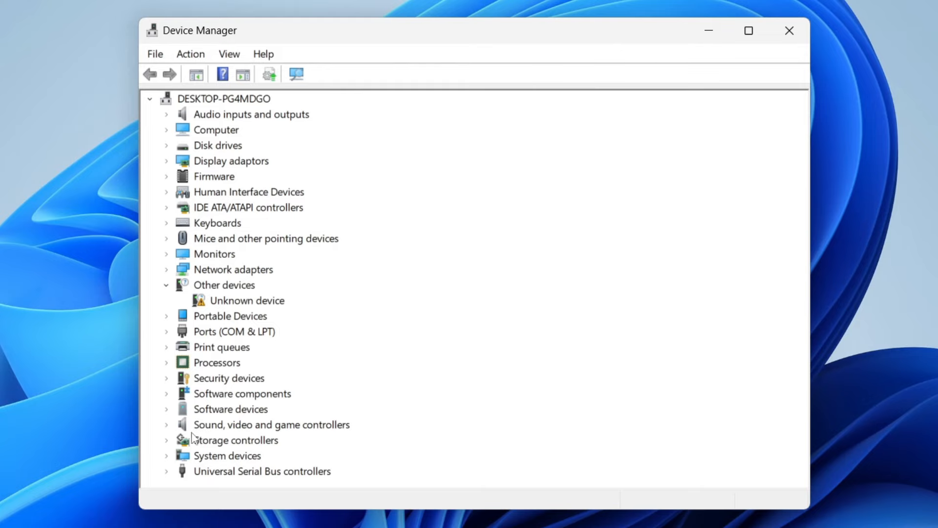
{"action": "left_click", "coordinate": [166, 425]}
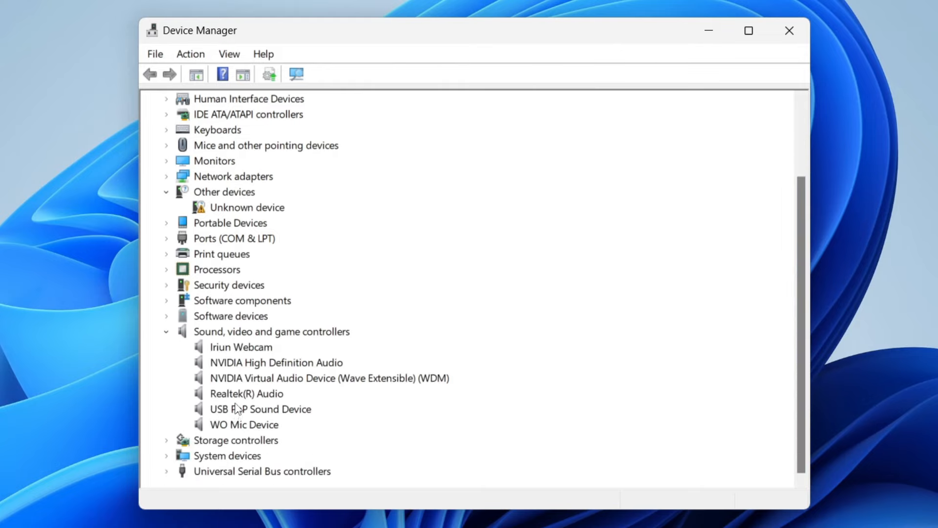
{"action": "left_click", "coordinate": [259, 408]}
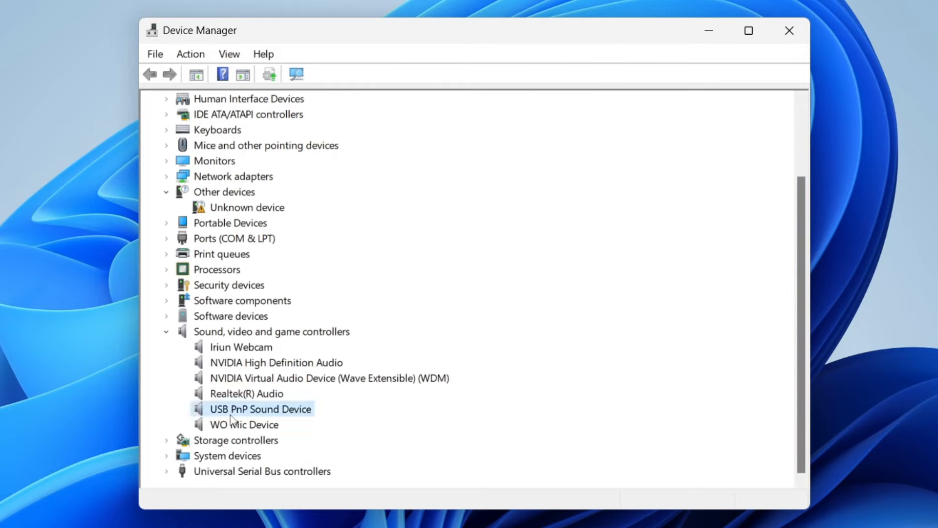
{"action": "left_click", "coordinate": [260, 409]}
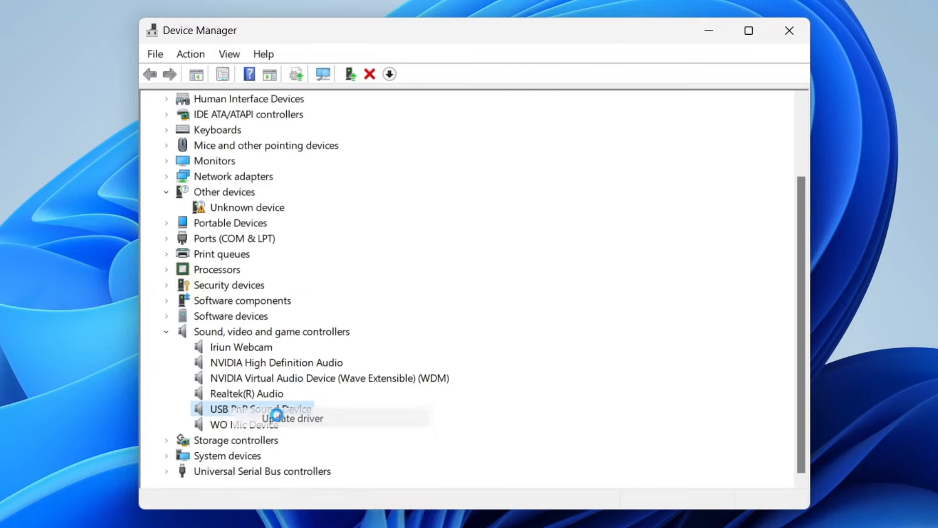
{"action": "left_click", "coordinate": [292, 418]}
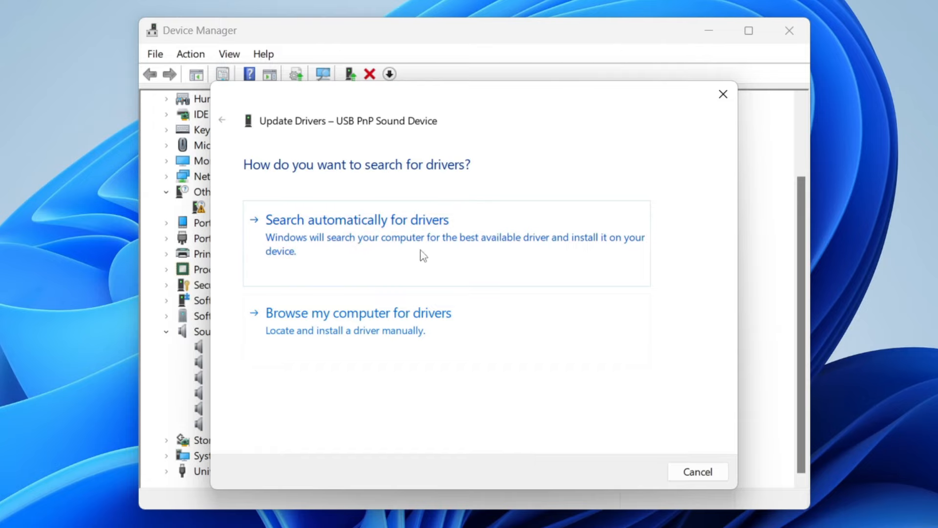
- Confirm the USB mic's best driver is installed, close Device Manager, search 'troubleshoot settings'
{"action": "left_click", "coordinate": [356, 219]}
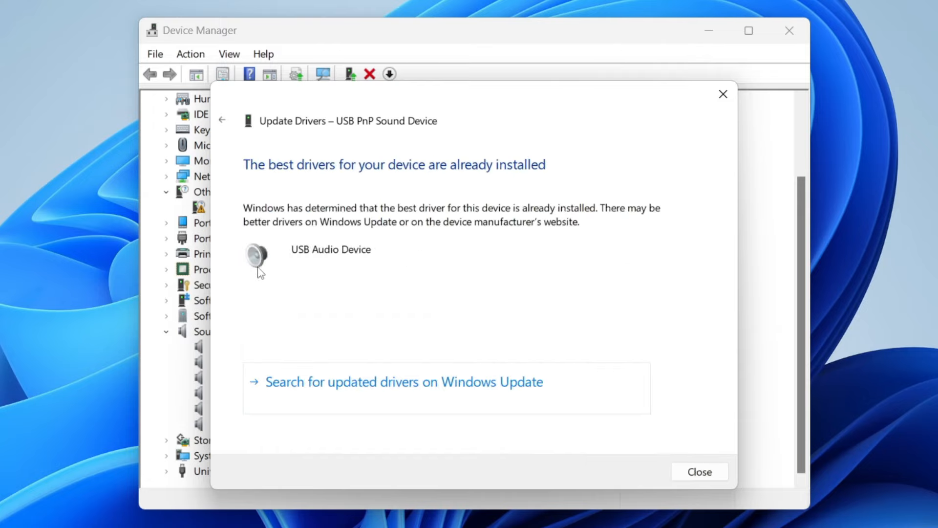
{"action": "mouse_move", "coordinate": [537, 157]}
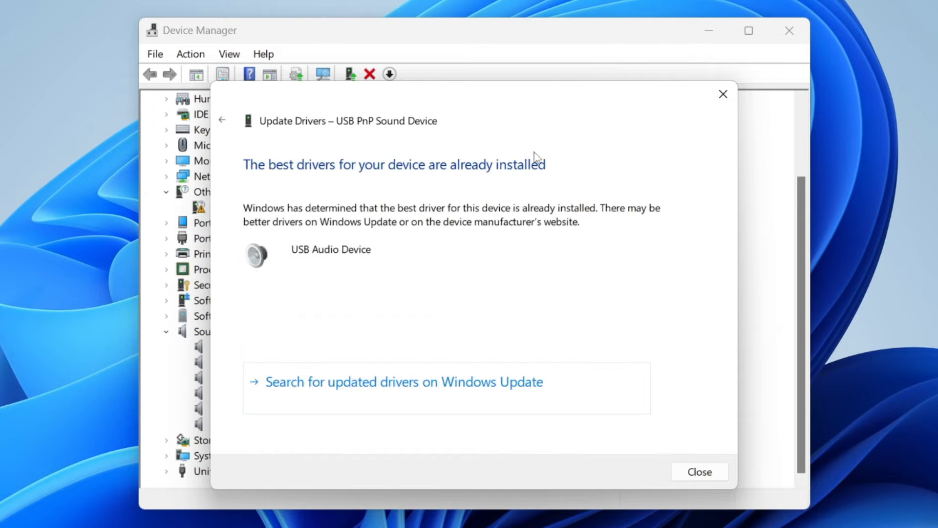
{"action": "mouse_move", "coordinate": [642, 141]}
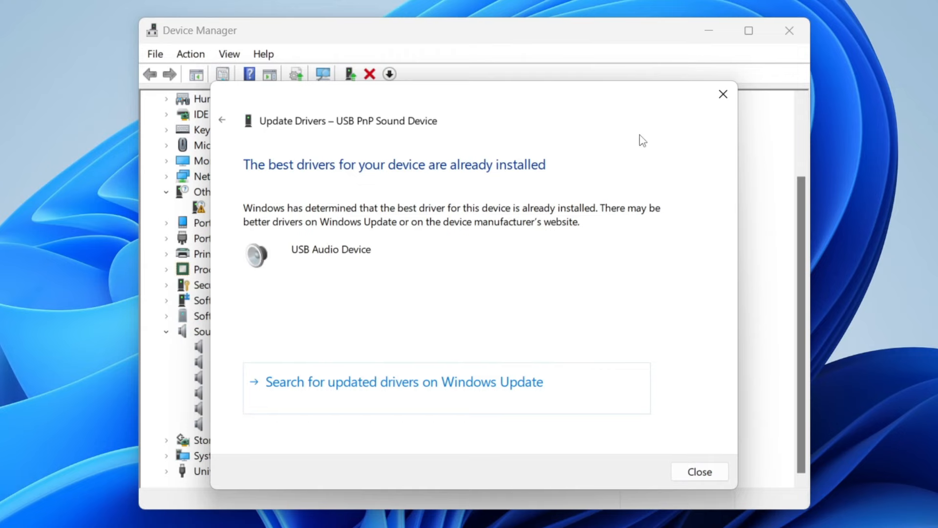
{"action": "left_click", "coordinate": [699, 471]}
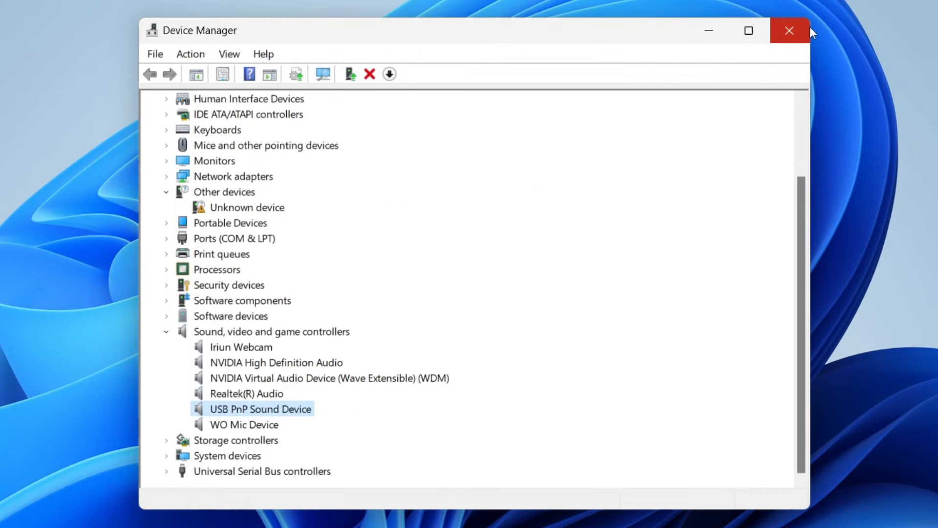
{"action": "left_click", "coordinate": [789, 31]}
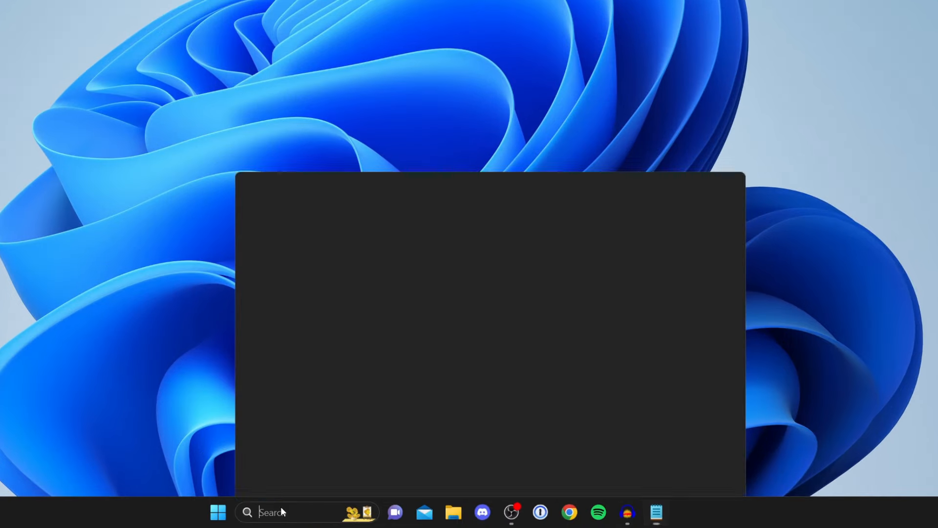
{"action": "type", "text": "troubleshoot settings"}
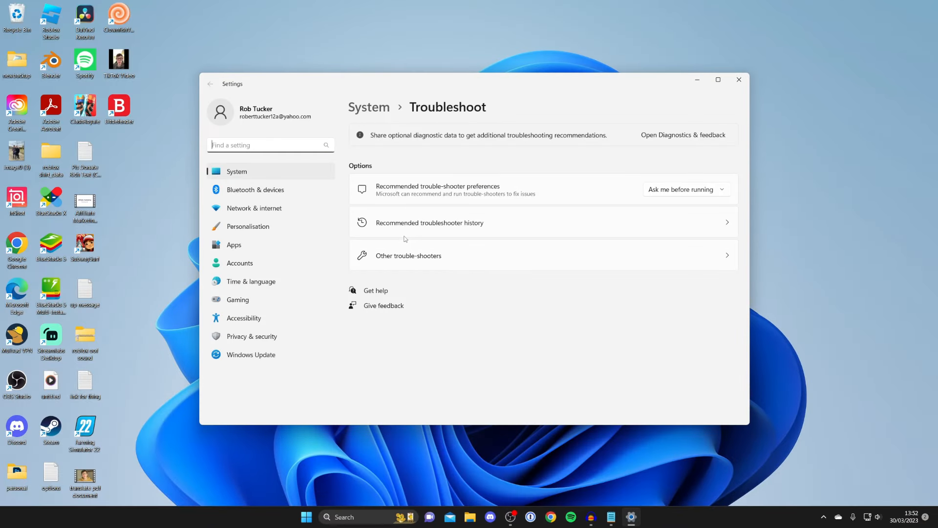
- Browse Other trouble-shooters down to Recording Audio, then close Settings
{"action": "left_click", "coordinate": [408, 255]}
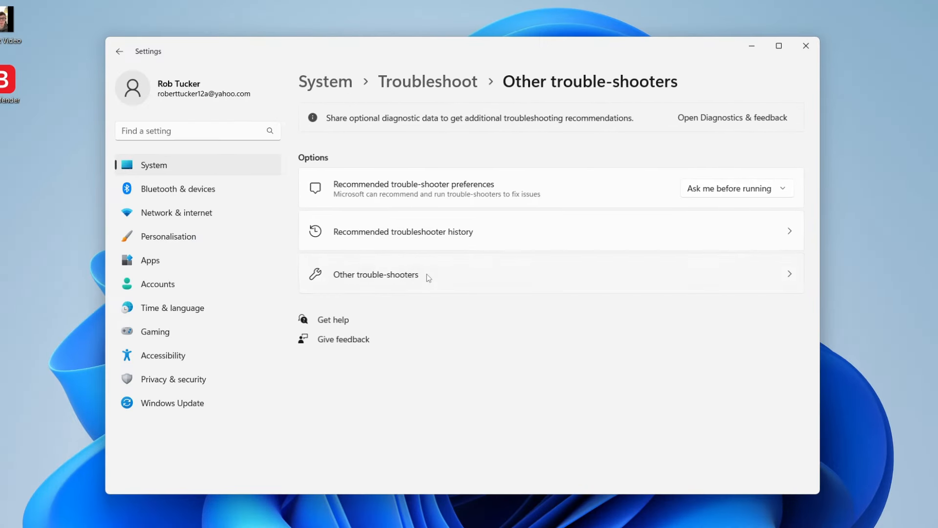
{"action": "left_click", "coordinate": [376, 274]}
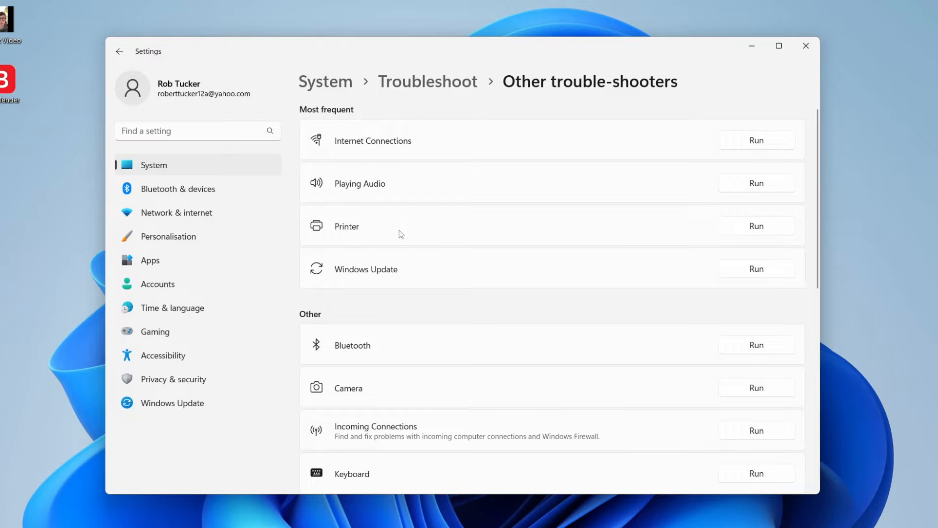
{"action": "scroll", "scroll_direction": "down", "scroll_amount": 3}
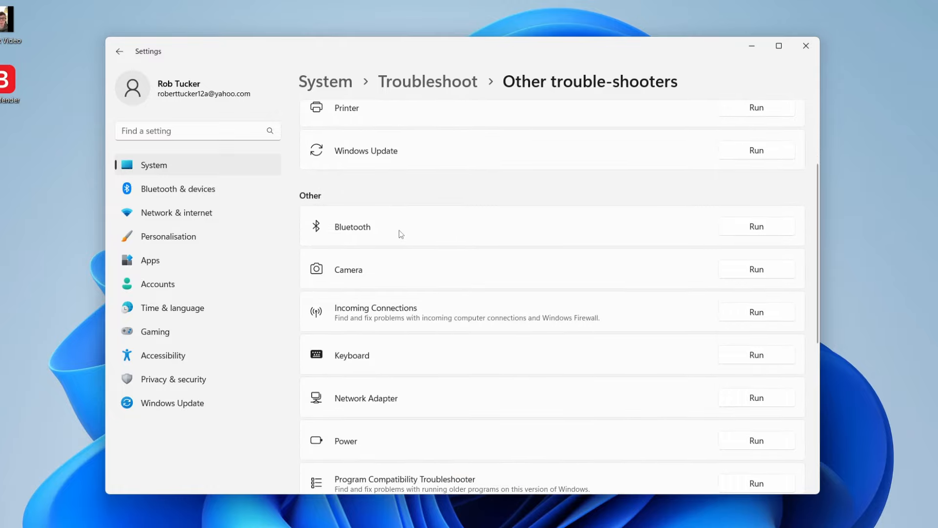
{"action": "scroll", "scroll_direction": "down", "scroll_amount": 3}
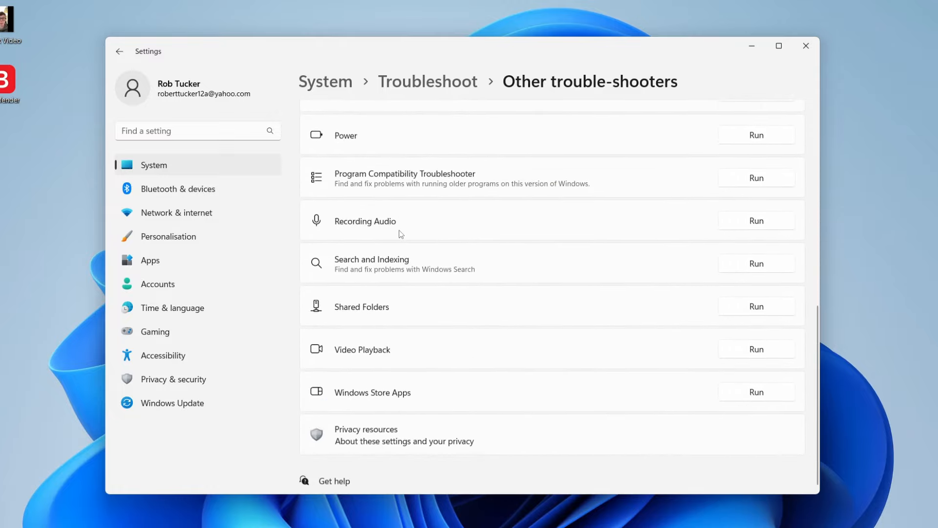
{"action": "mouse_move", "coordinate": [352, 229]}
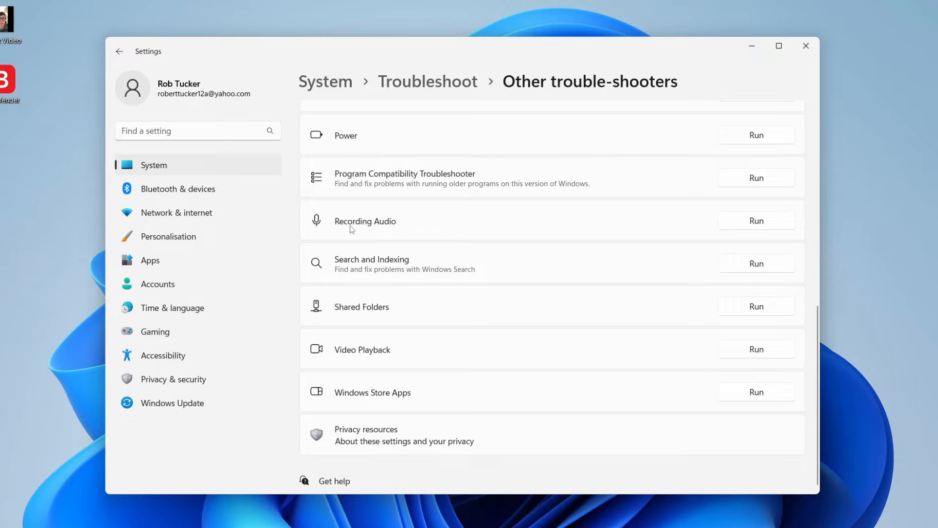
{"action": "mouse_move", "coordinate": [701, 219]}
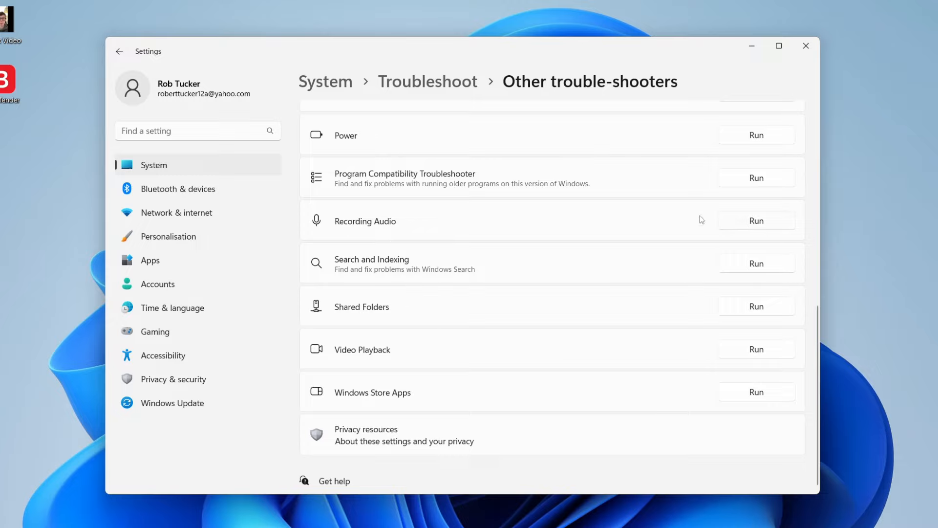
{"action": "scroll", "scroll_direction": "up", "scroll_amount": 3}
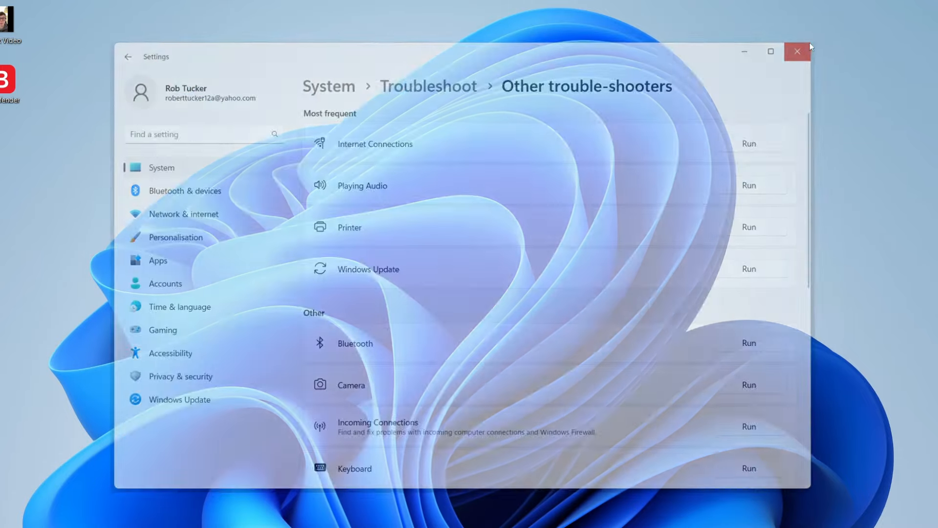
{"action": "left_click", "coordinate": [797, 52]}
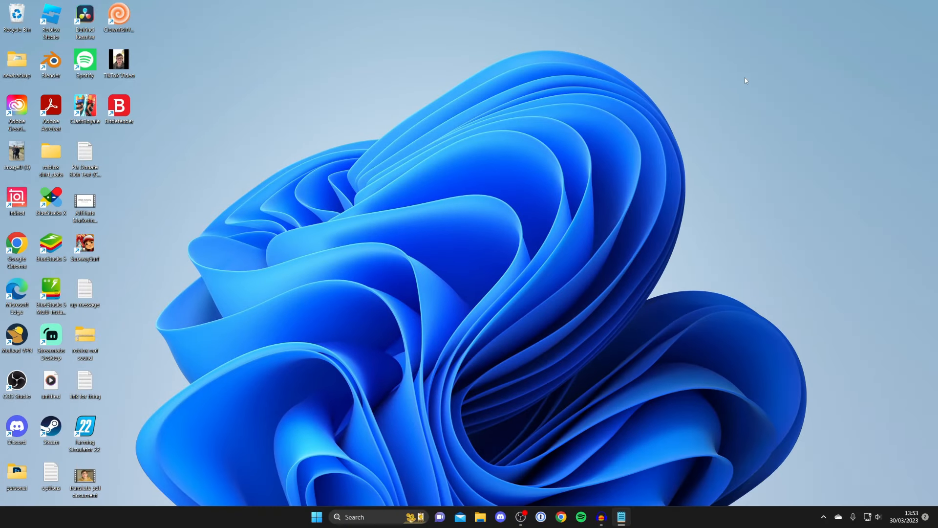